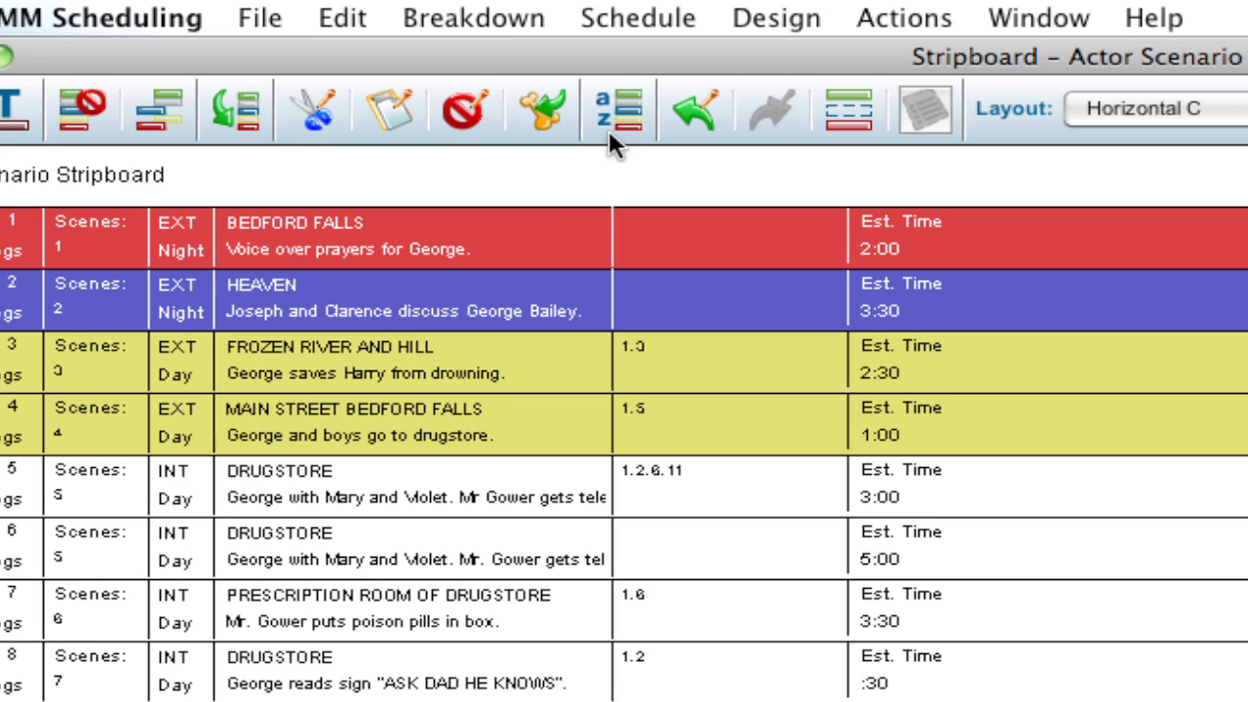
- Open the Sort Scheduled Strips dialog from the Sort toolbar icon
left_click(617, 109)
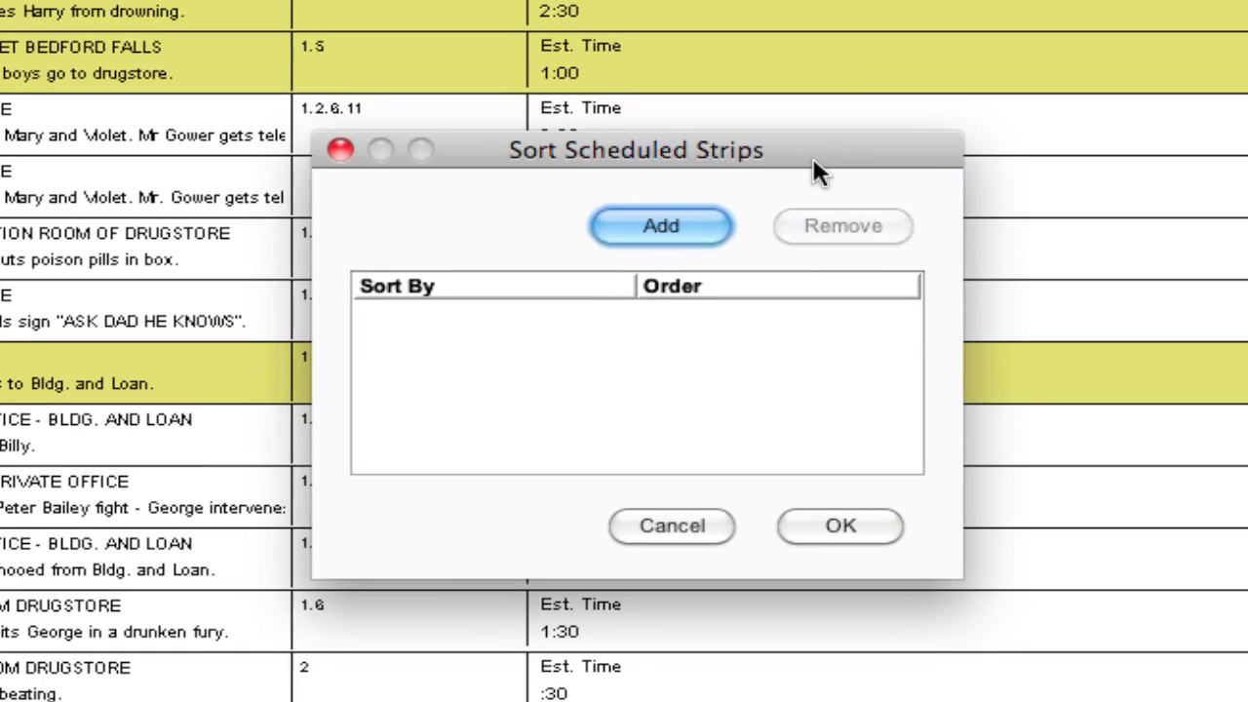
mouse_move(697, 293)
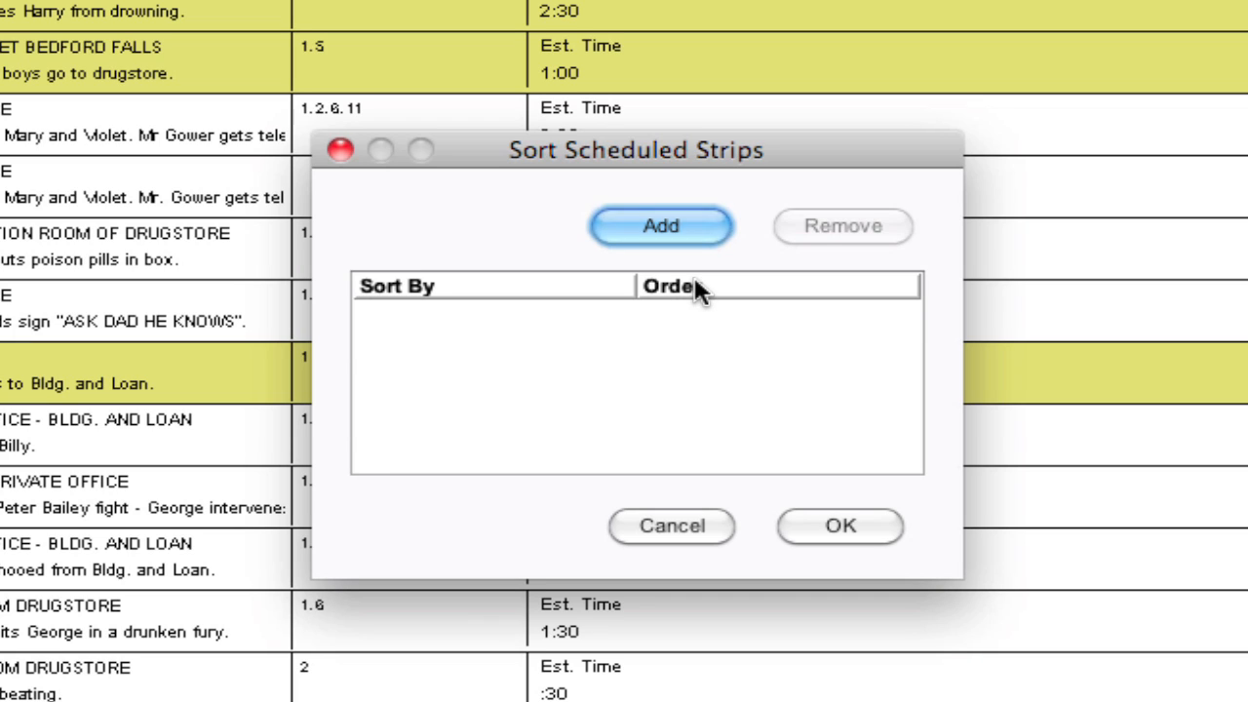
mouse_move(612, 291)
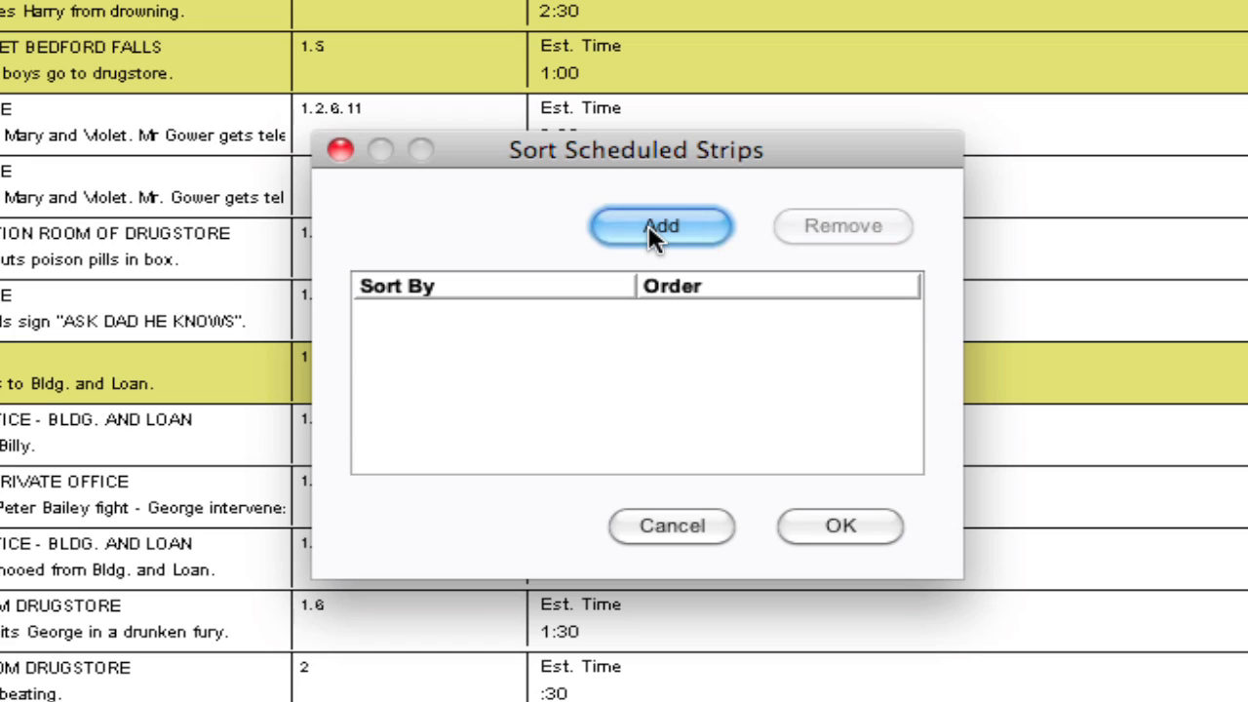
- Add a first sort criterion, defaulting to Sheet ascending
left_click(661, 226)
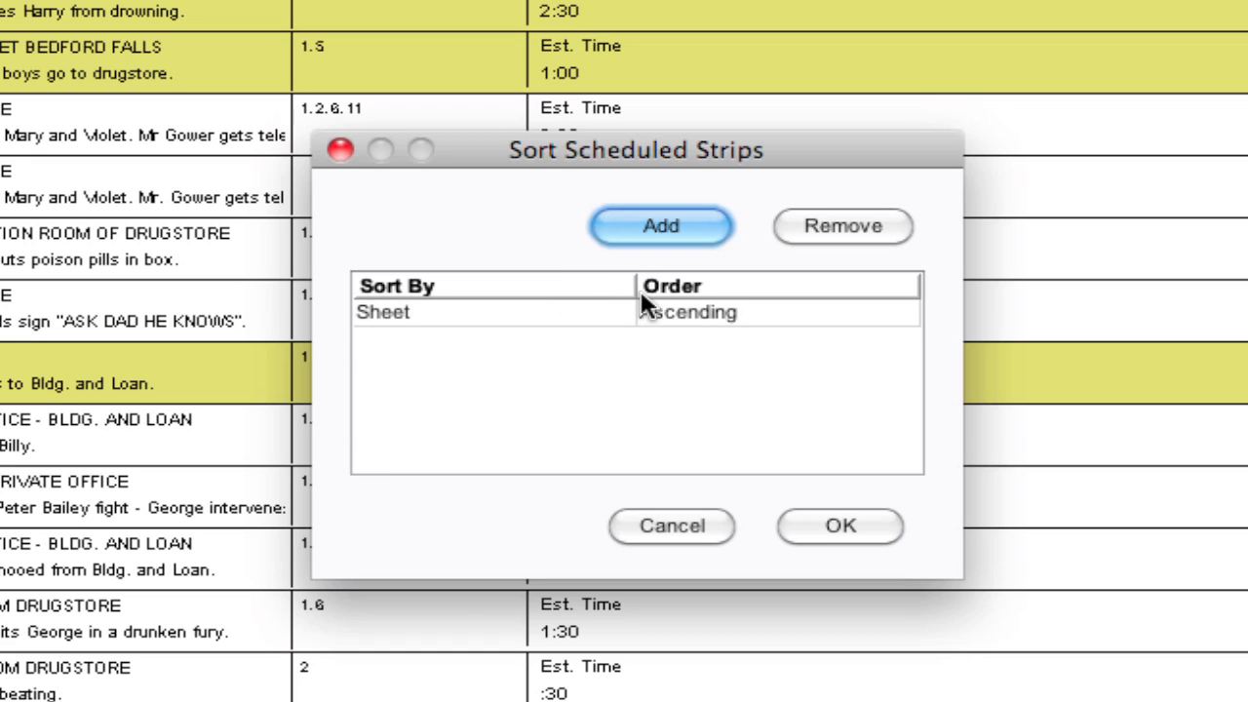
mouse_move(585, 321)
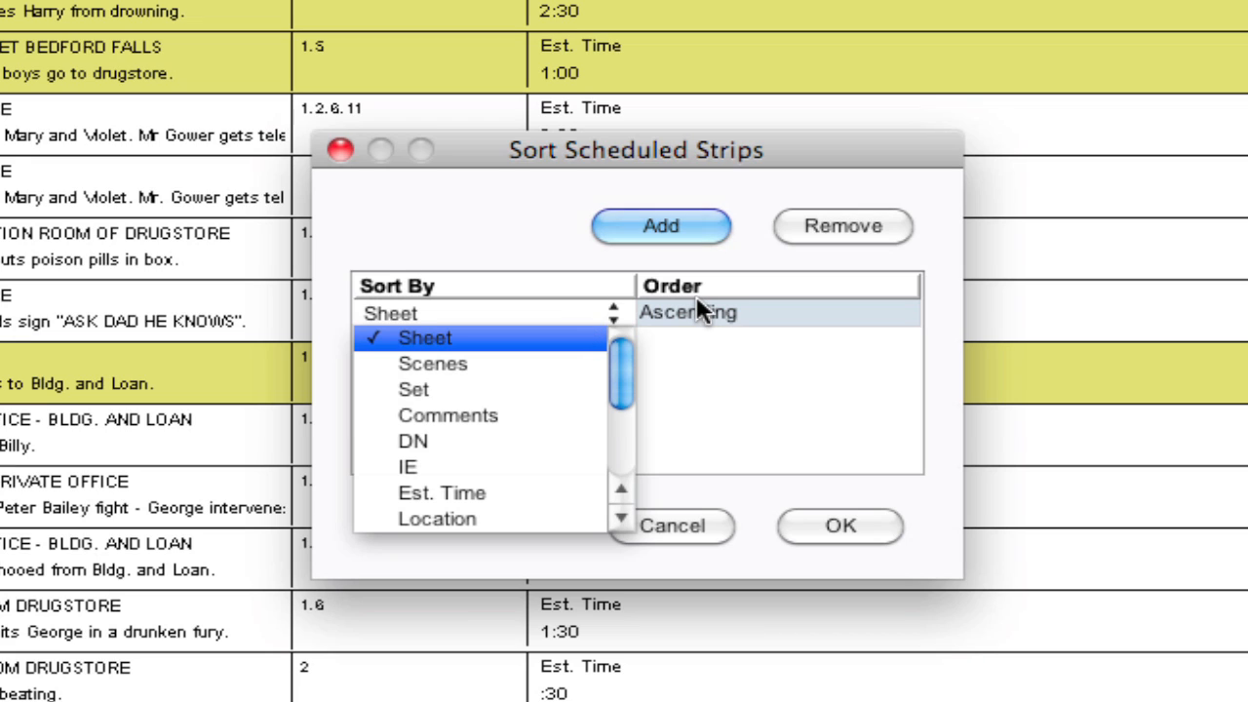
mouse_move(712, 317)
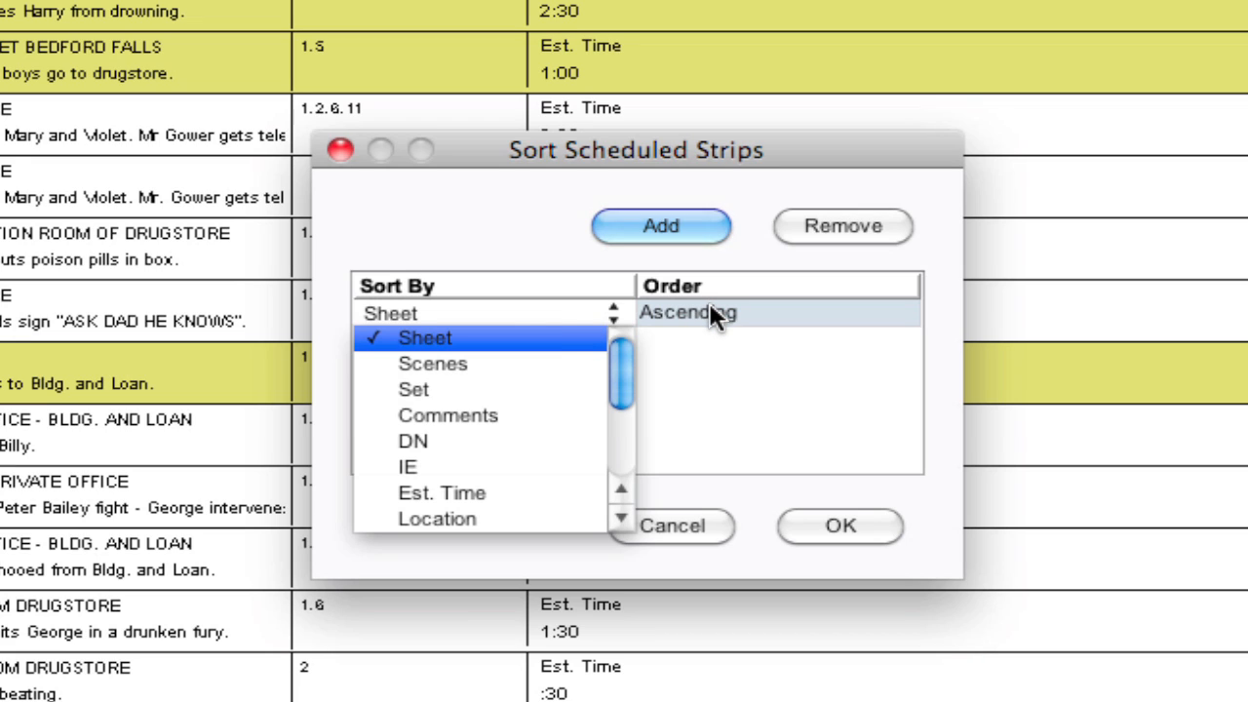
mouse_move(683, 319)
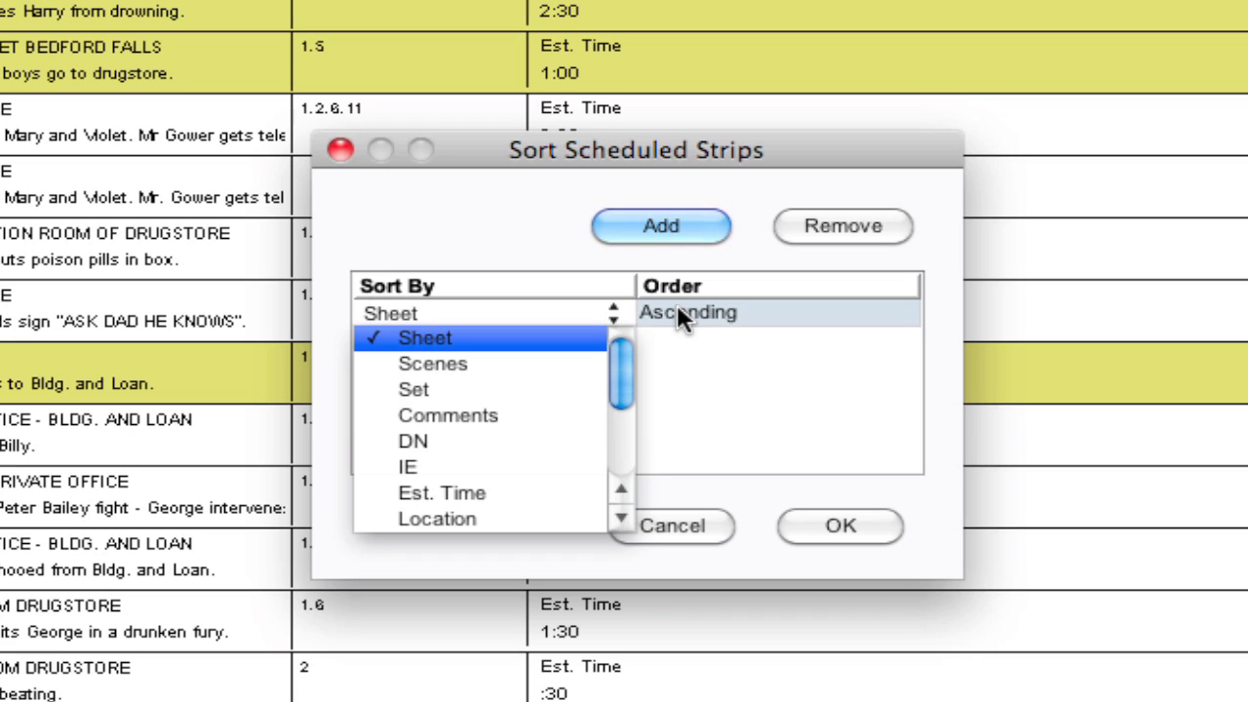
mouse_move(551, 329)
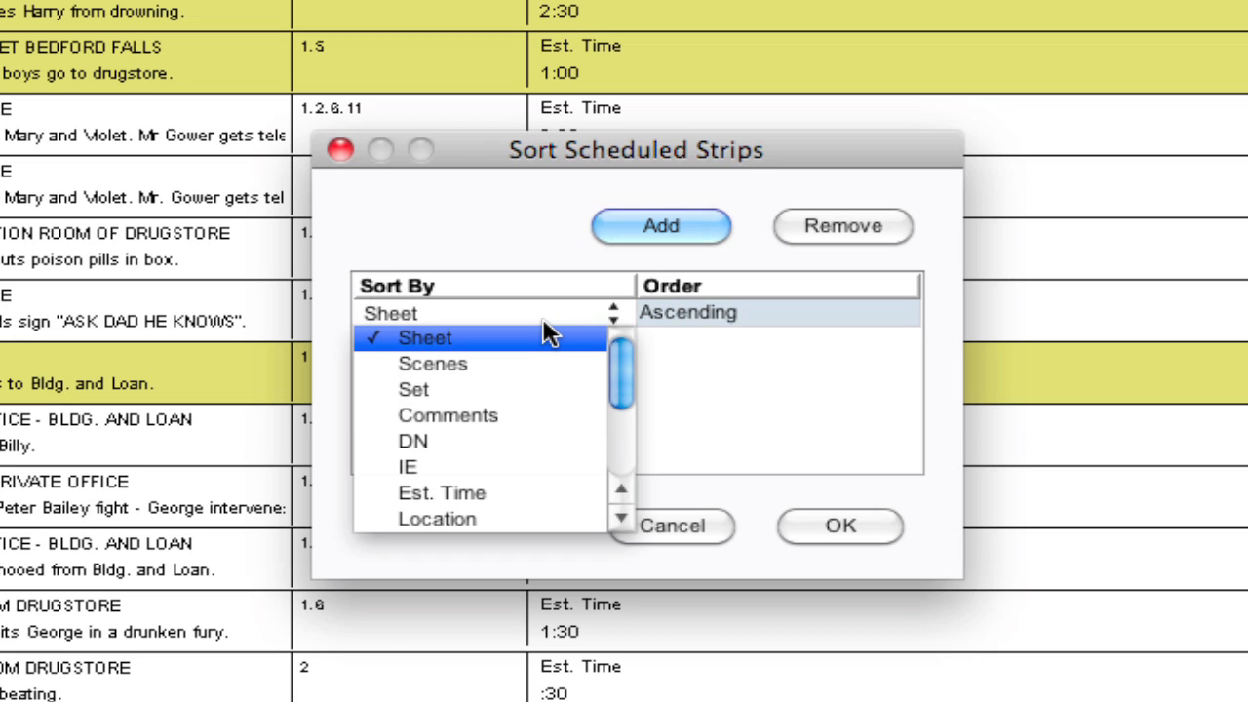
mouse_move(478, 376)
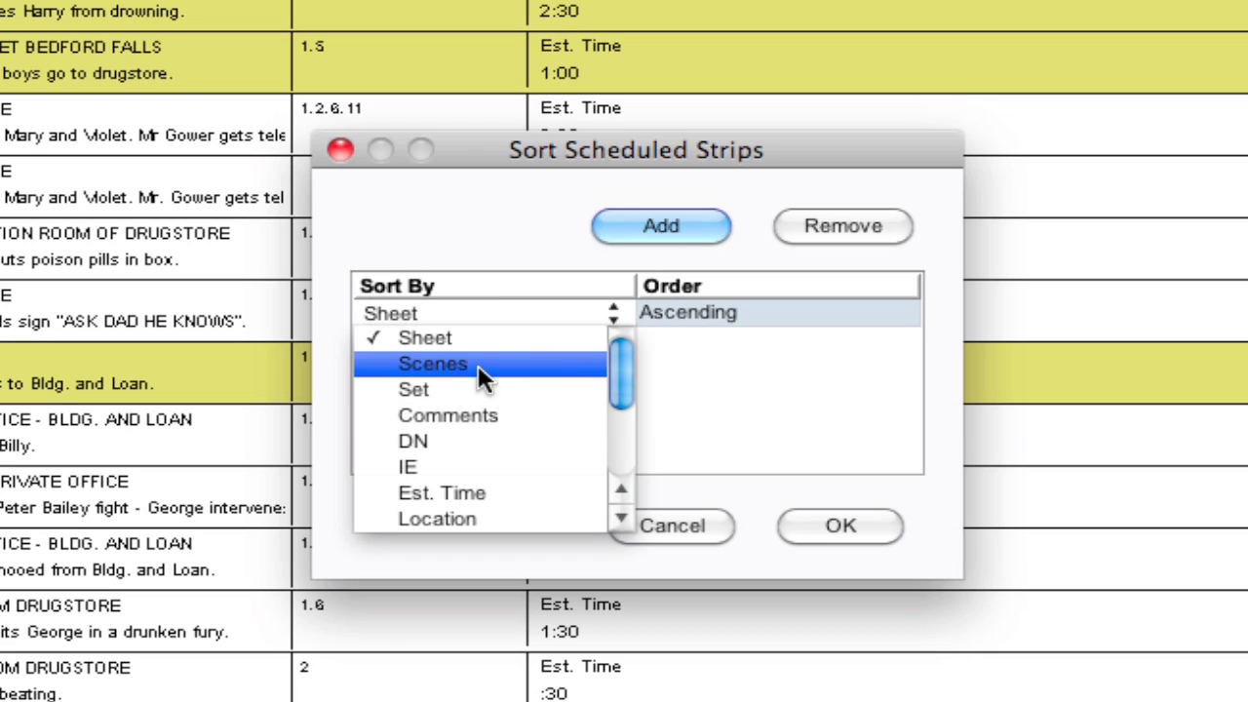
mouse_move(417, 389)
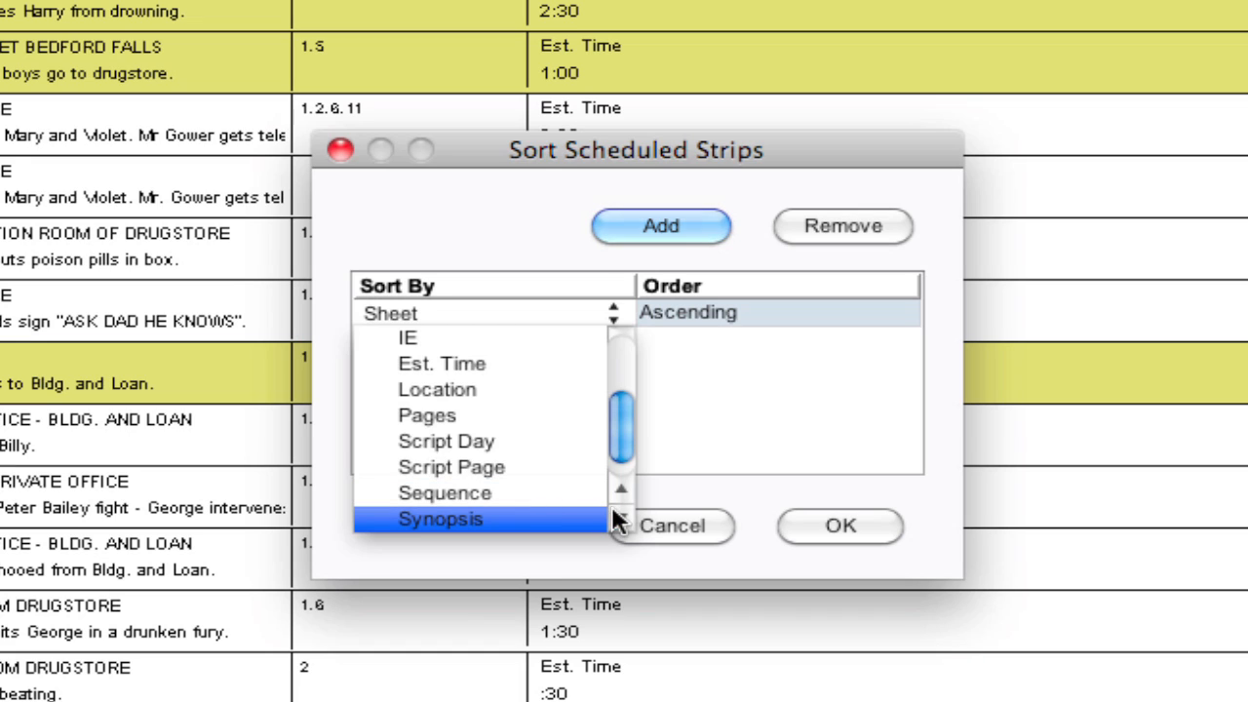
scroll("down", 3)
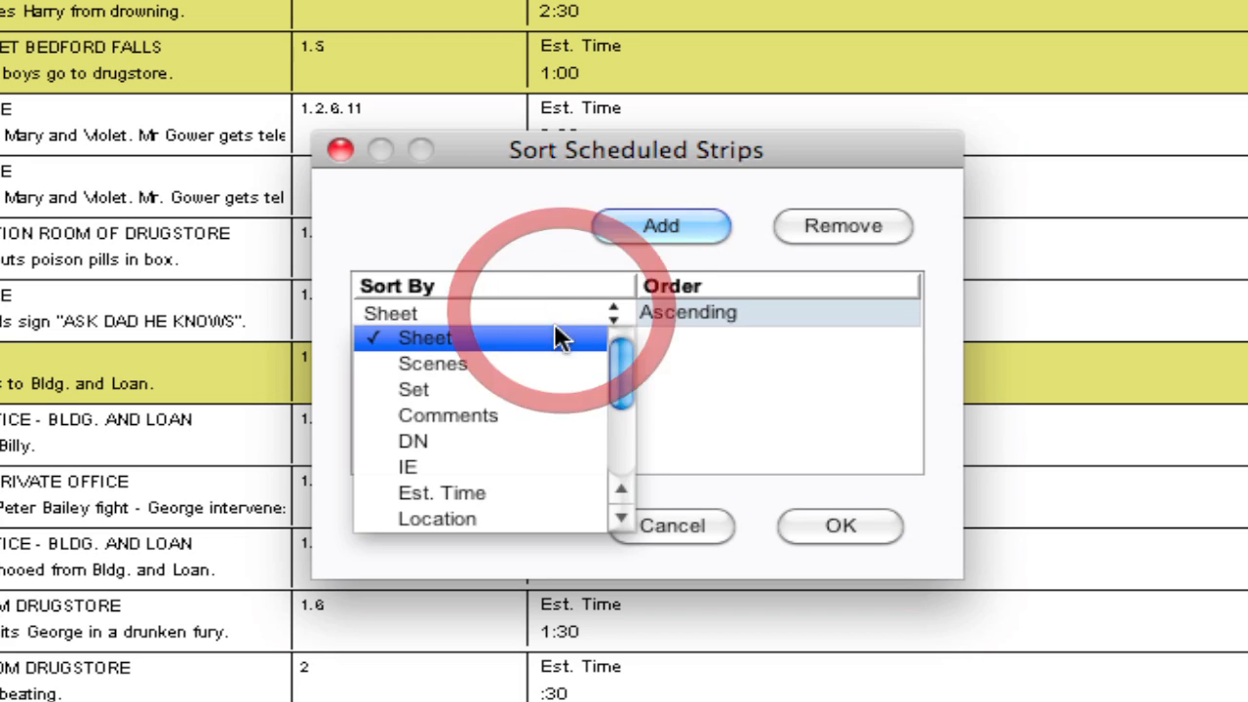
- Set the sort criteria to DN, then IE, then Set, all ascending
left_click(412, 441)
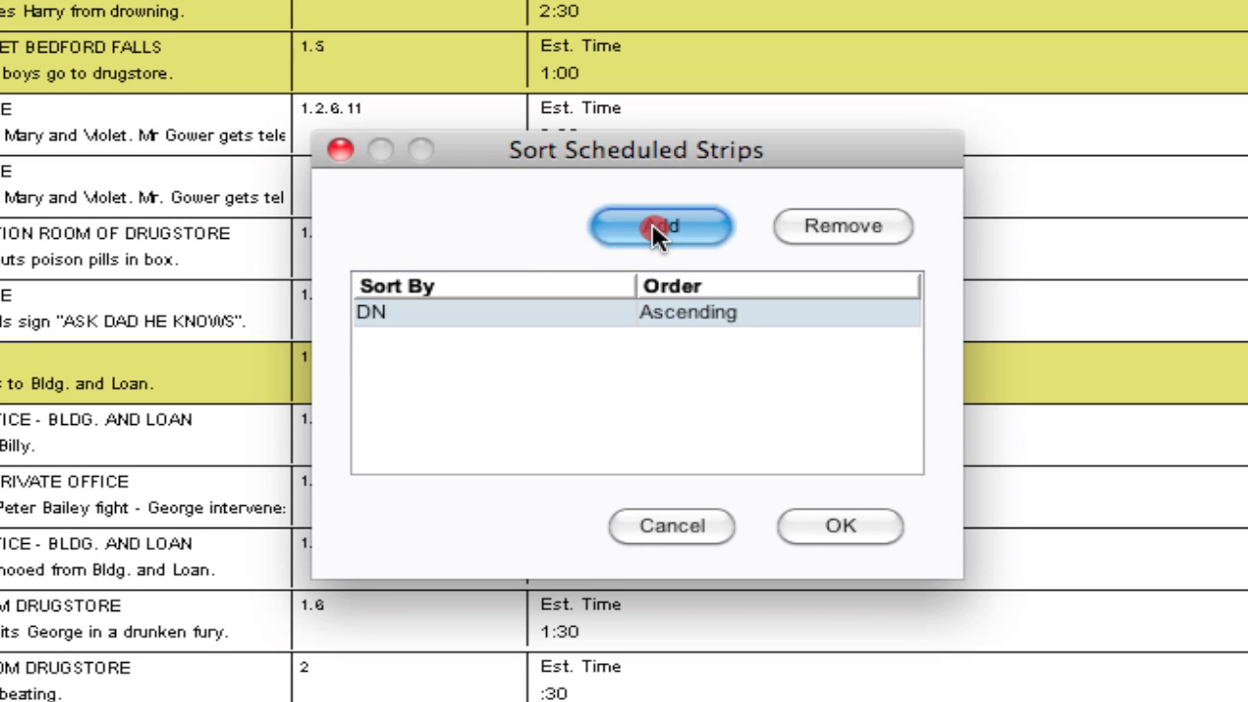
left_click(661, 225)
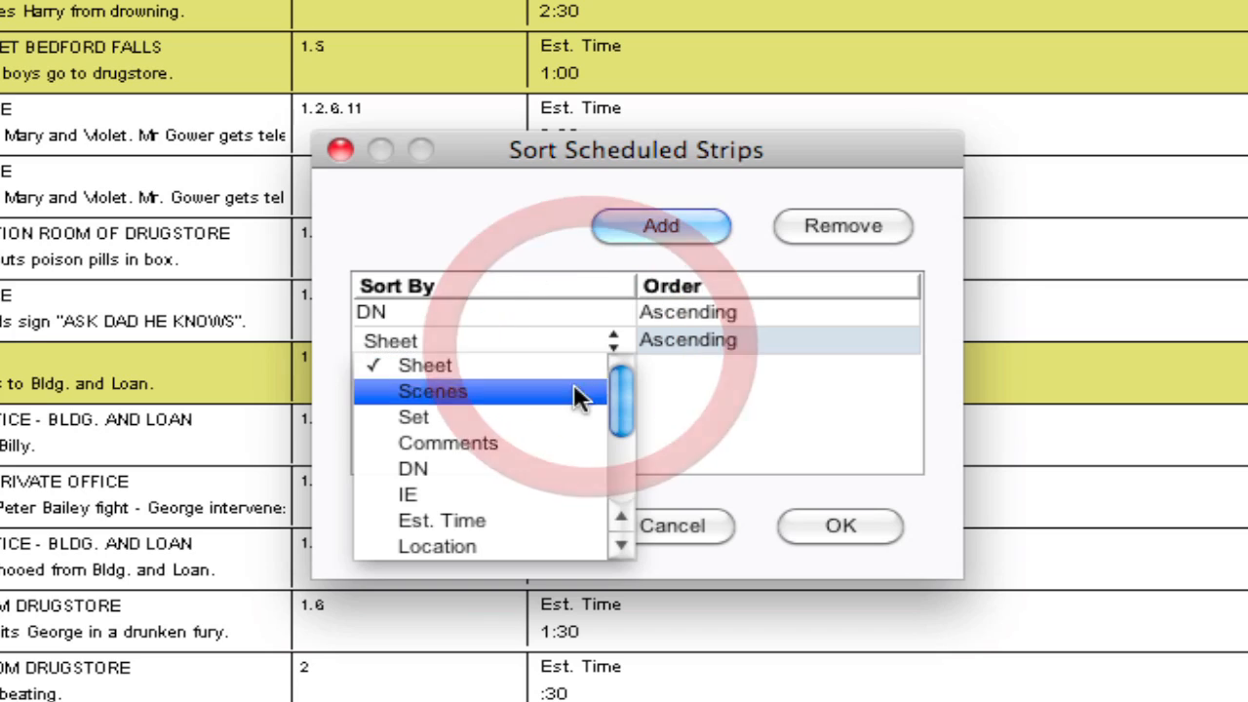
left_click(408, 494)
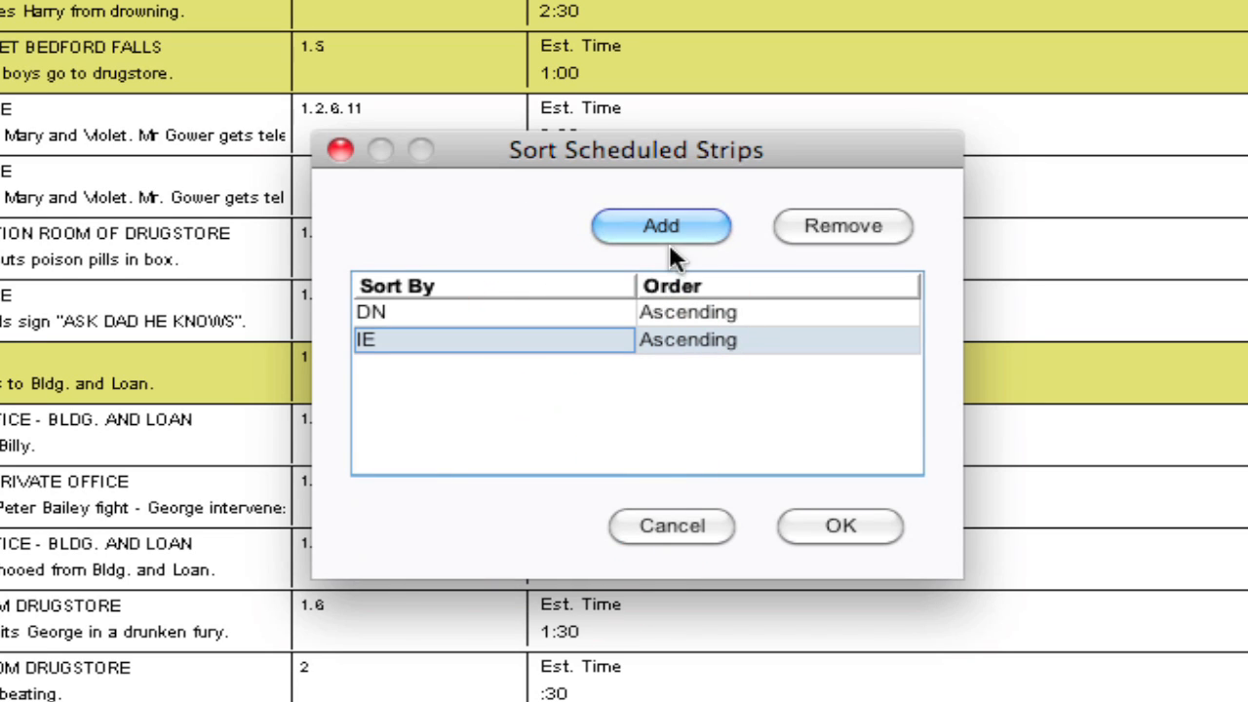
left_click(660, 225)
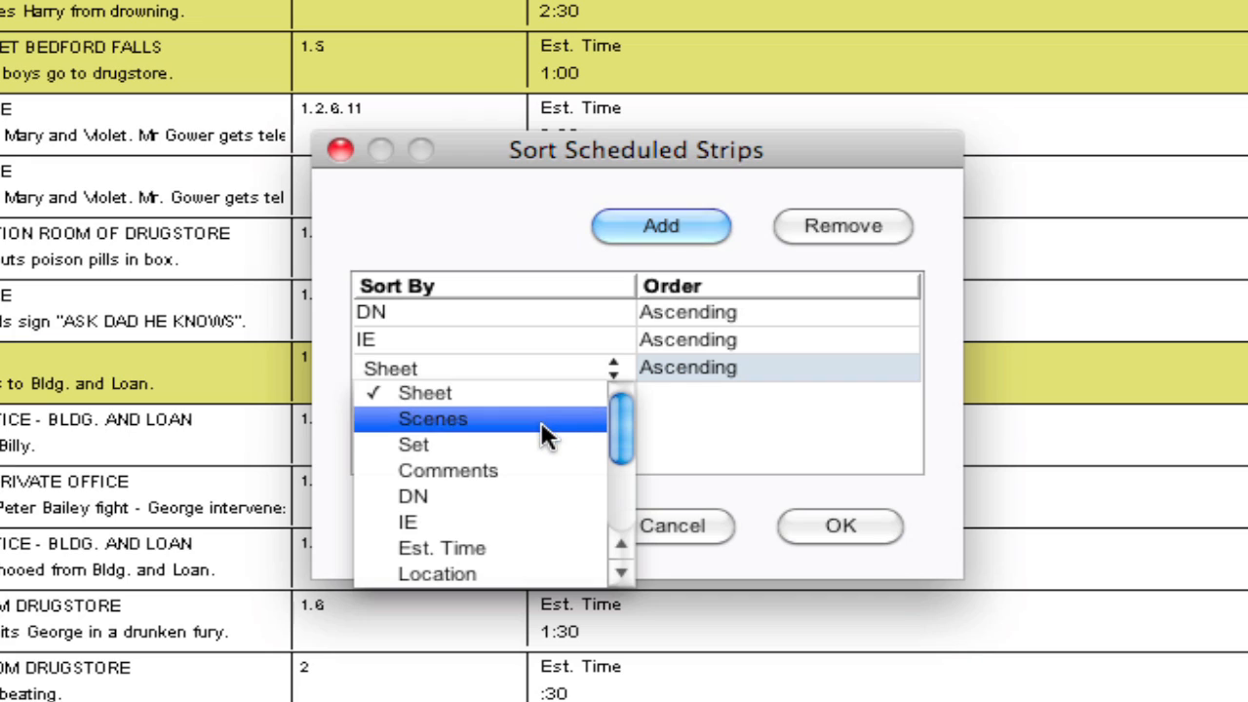
left_click(414, 444)
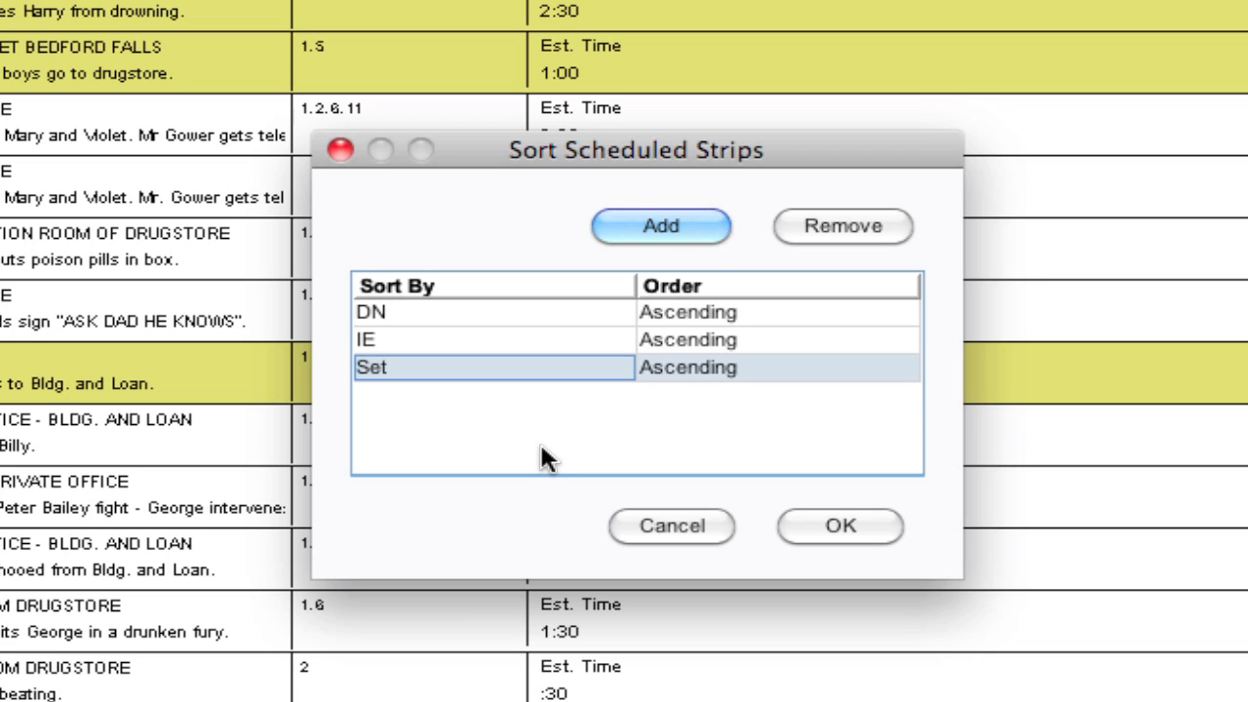
mouse_move(834, 541)
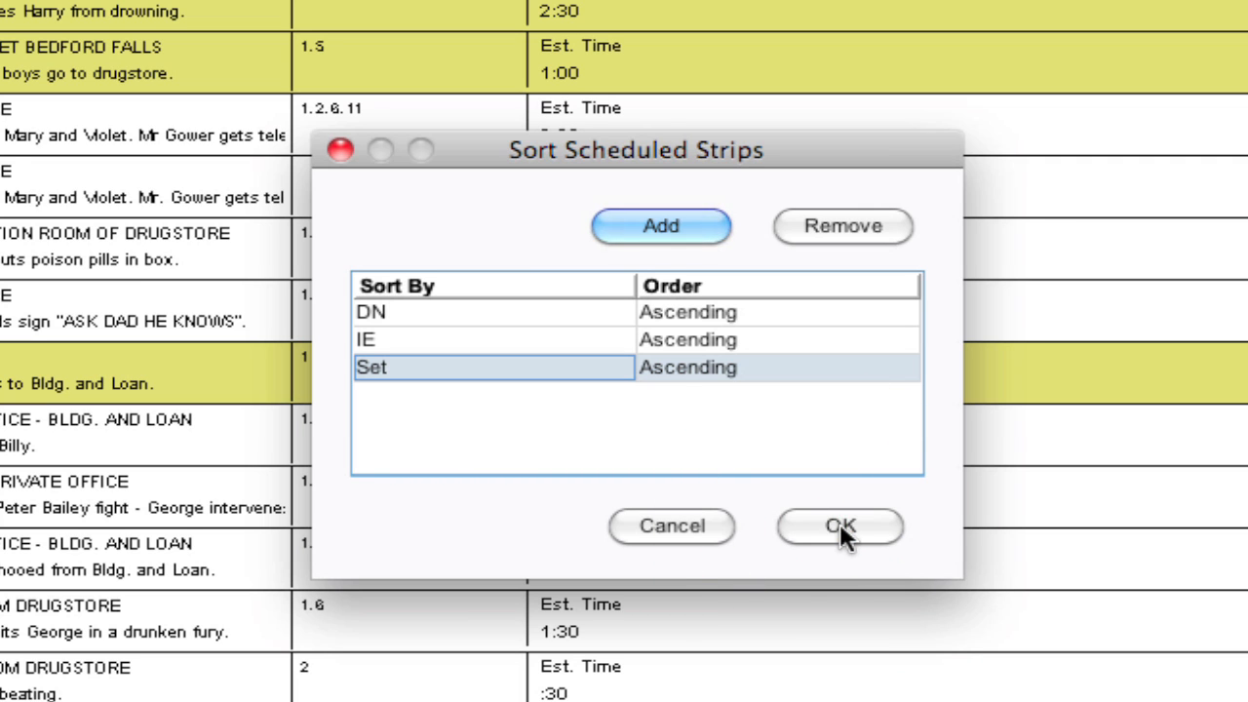
- Apply the DN/IE/Set sort and scroll through the reordered stripboard
left_click(840, 526)
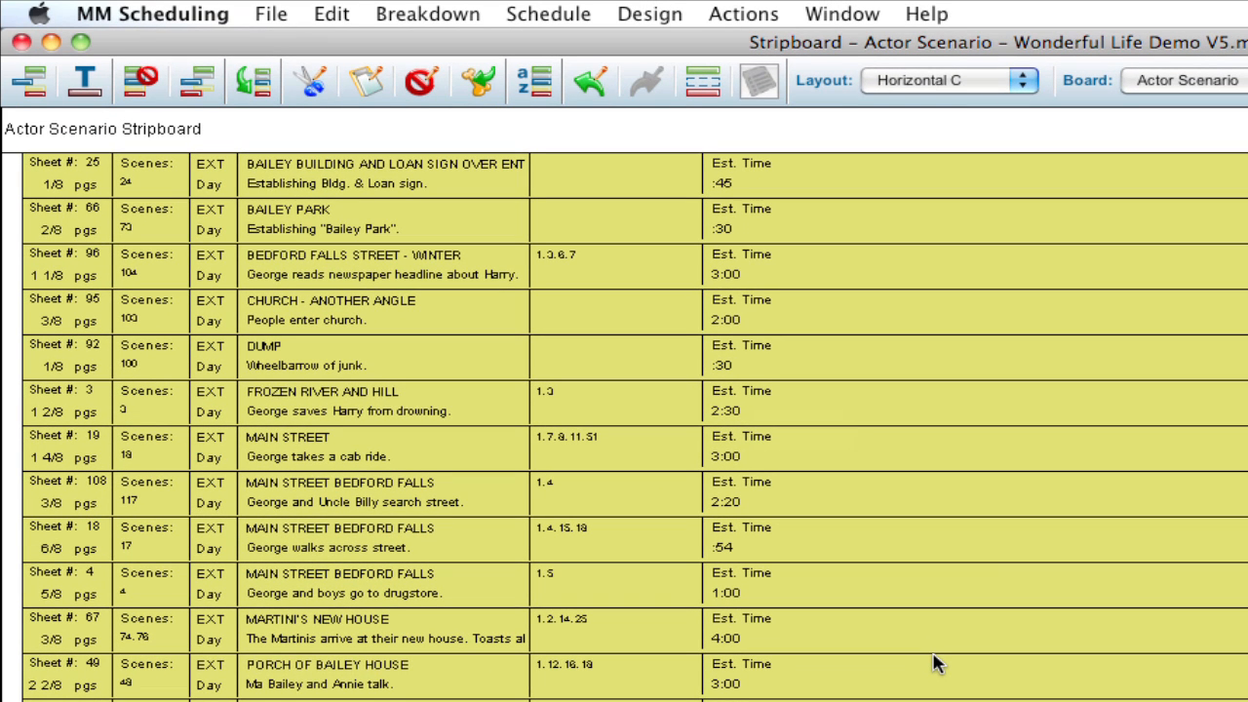
mouse_move(297, 273)
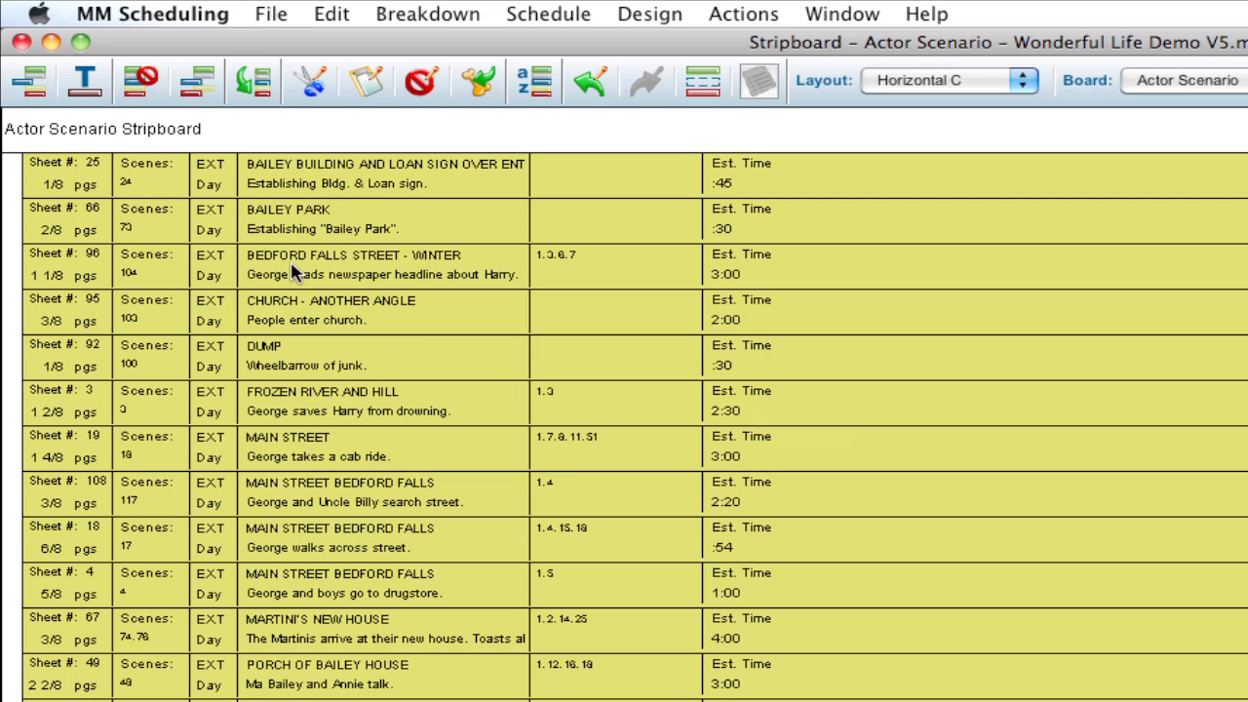
mouse_move(266, 186)
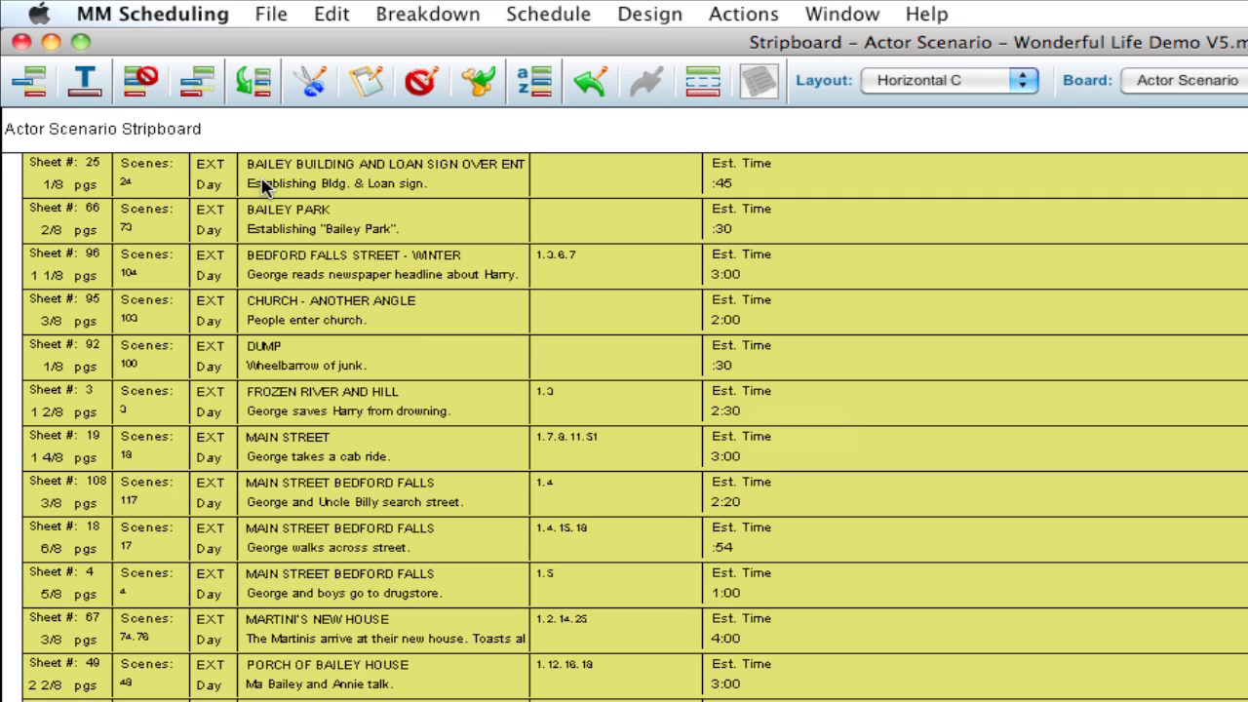
mouse_move(314, 552)
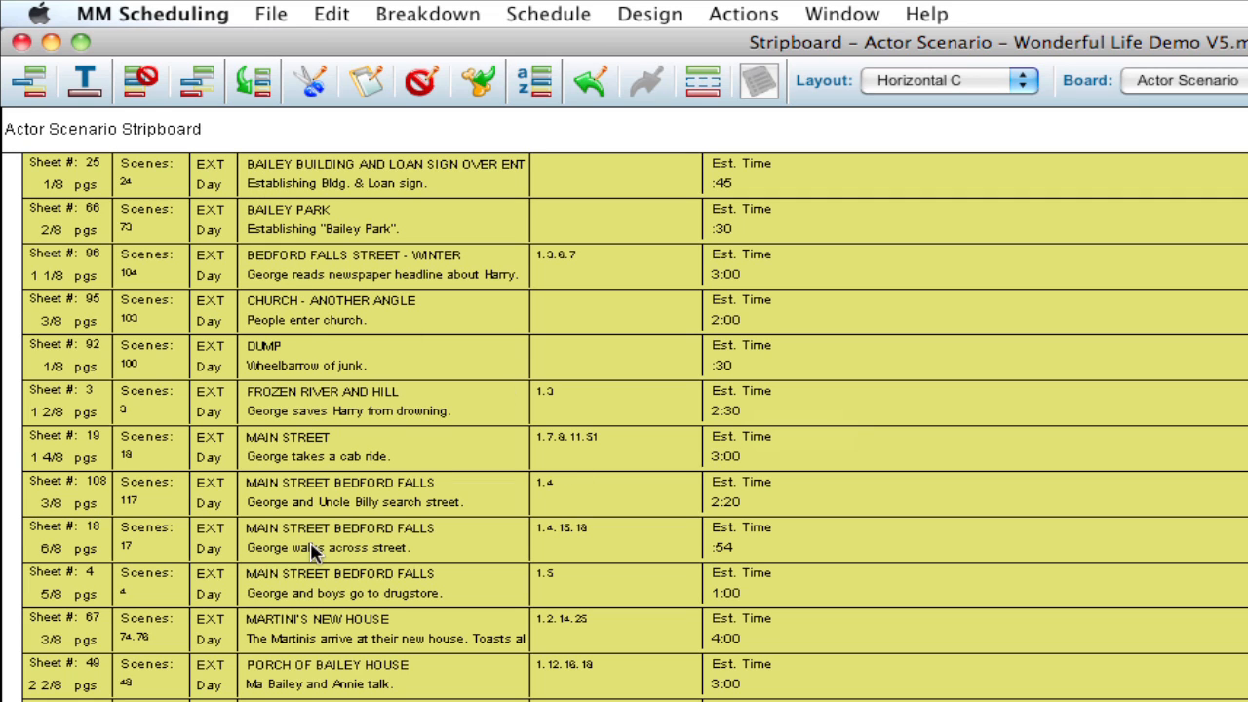
mouse_move(312, 535)
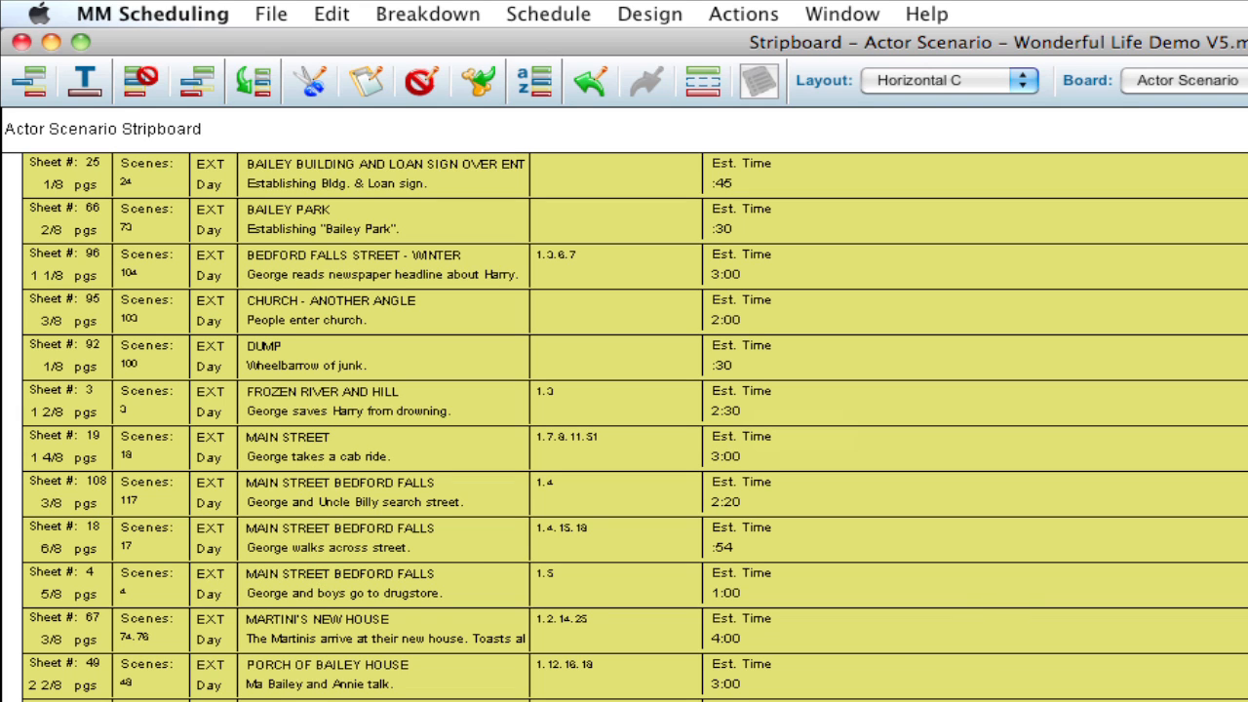
scroll("down", 3)
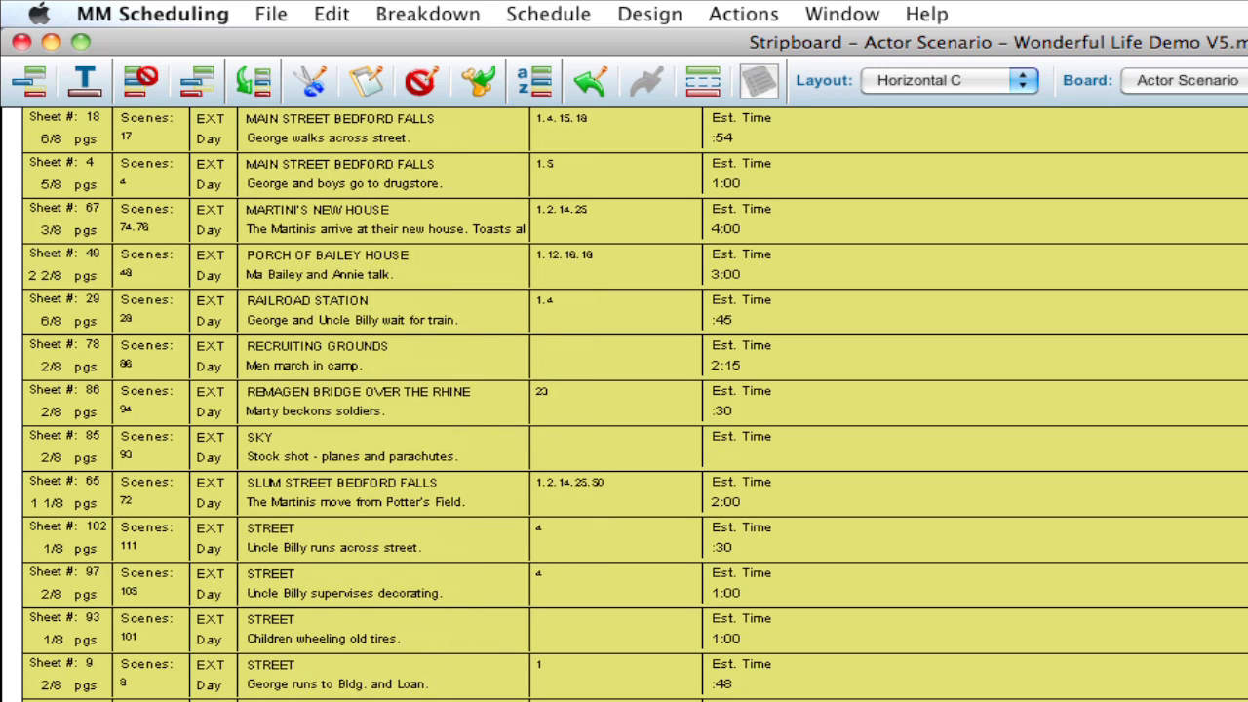
scroll("down", 3)
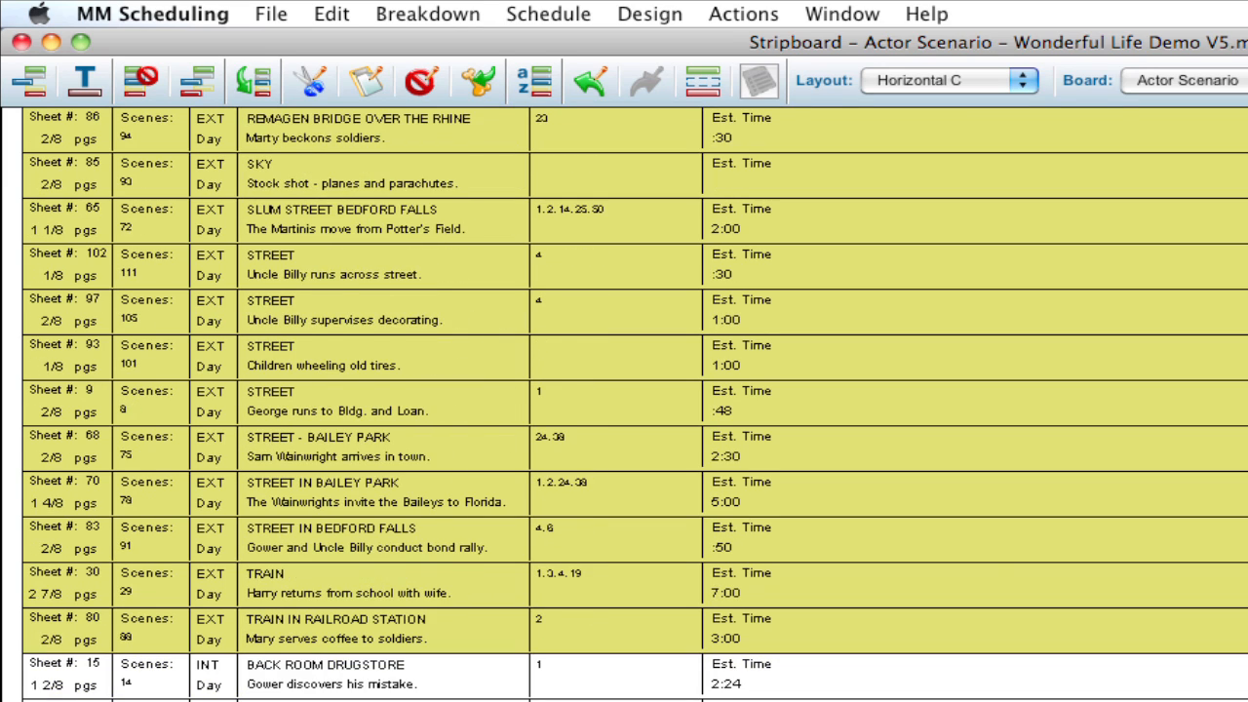
scroll("down", 3)
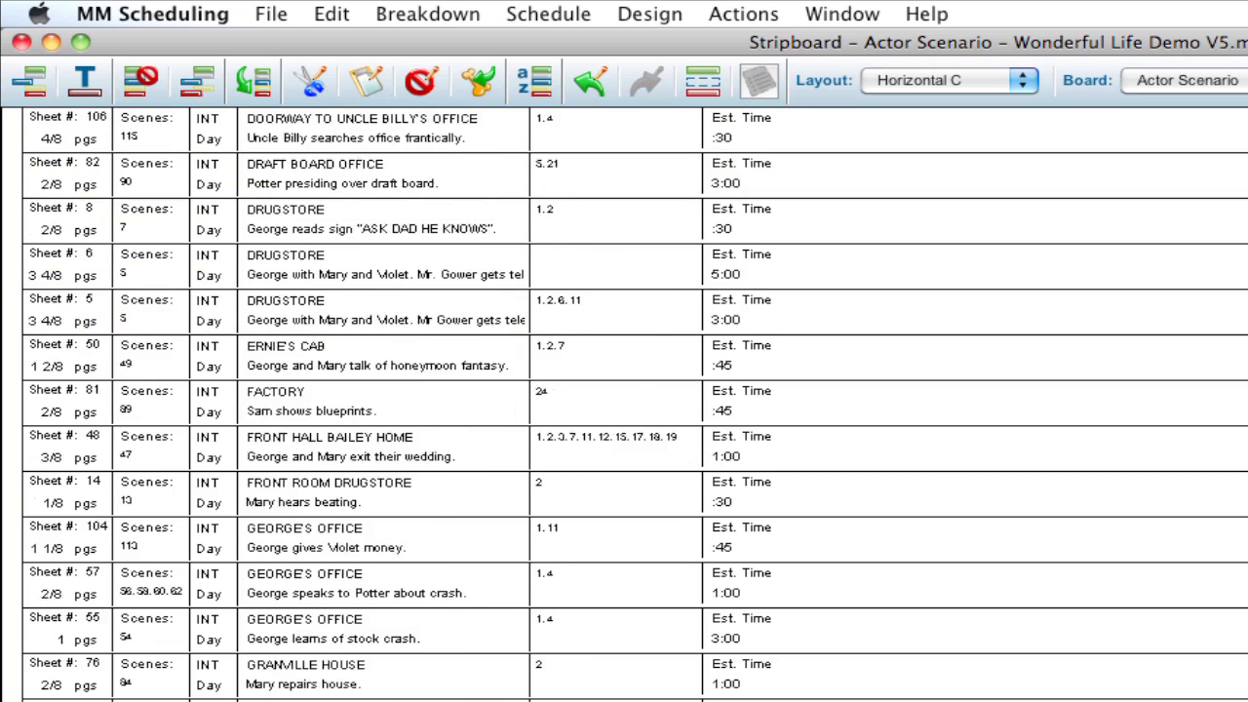
scroll("down", 3)
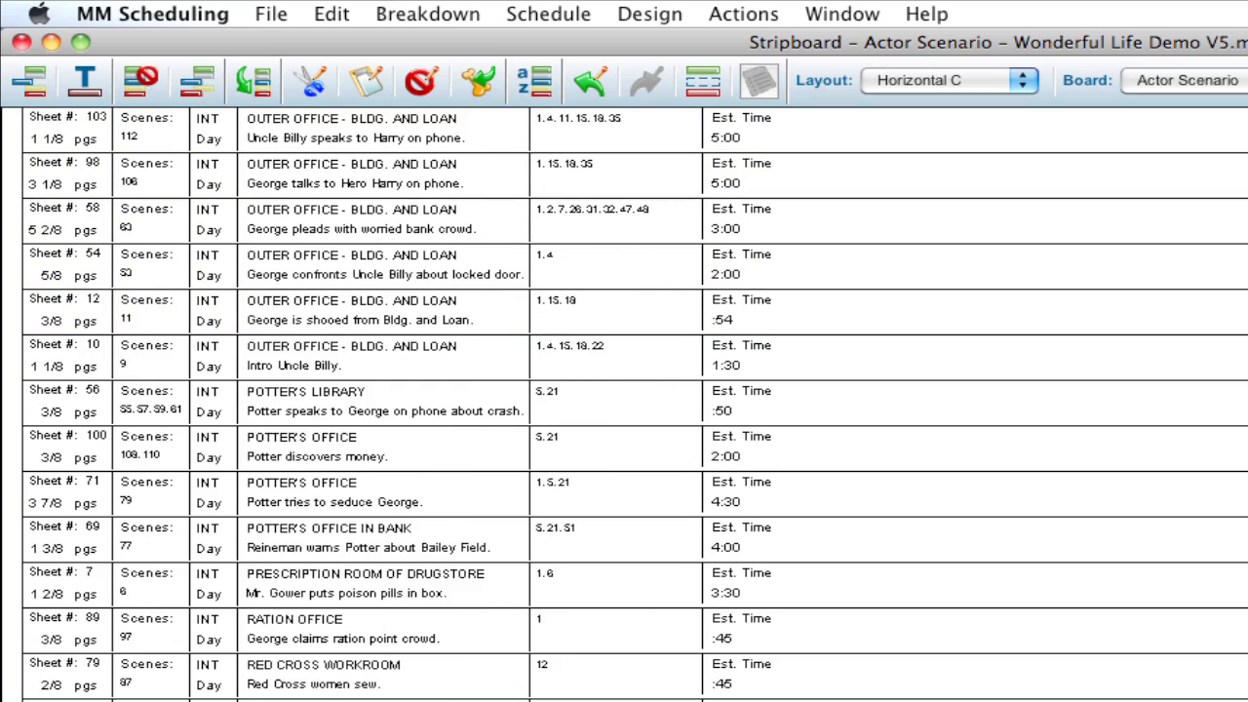